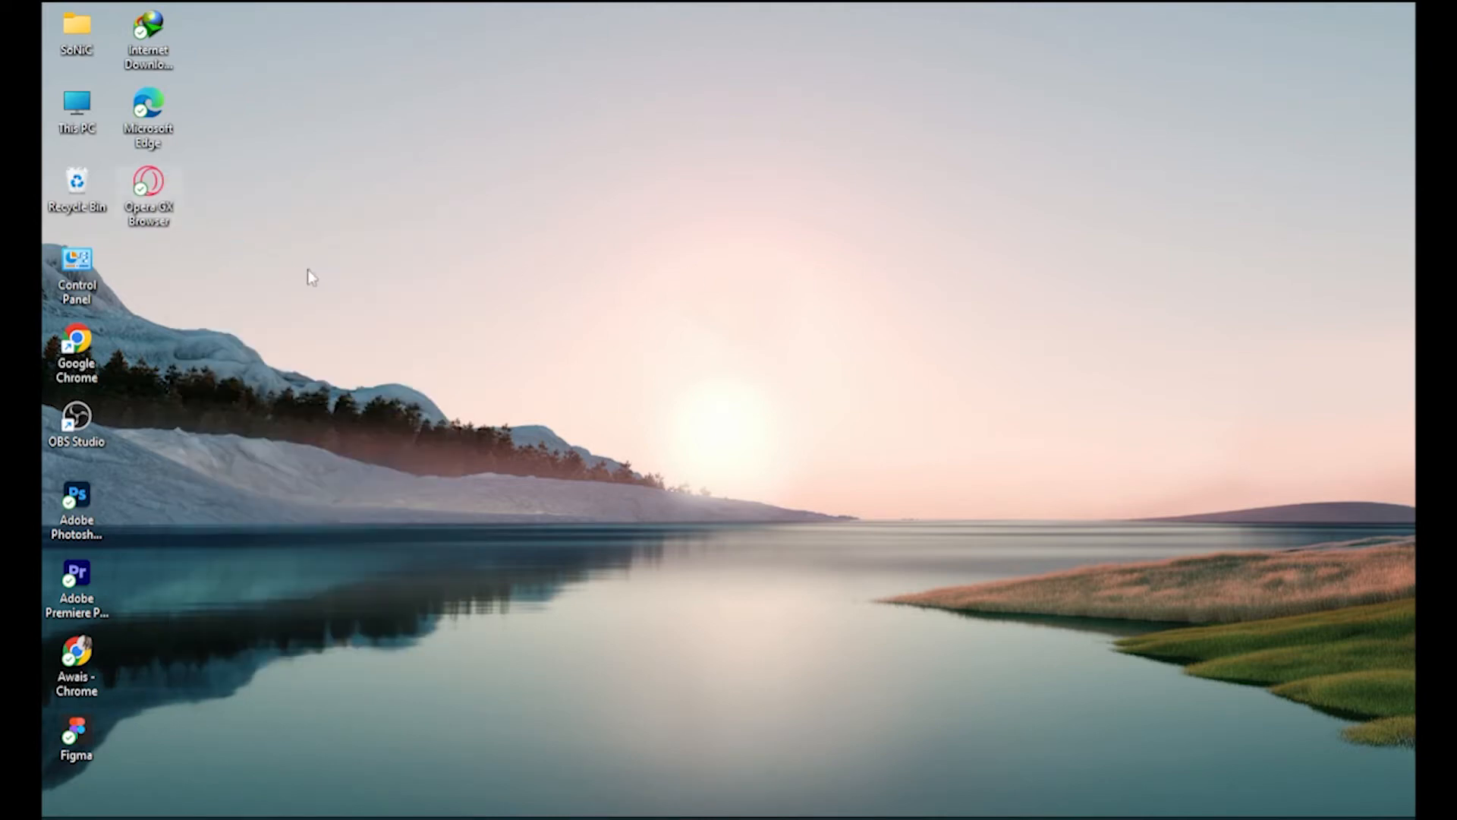
- Launch Opera GX from its desktop shortcut
{"action": "double_click", "coordinate": [148, 186]}
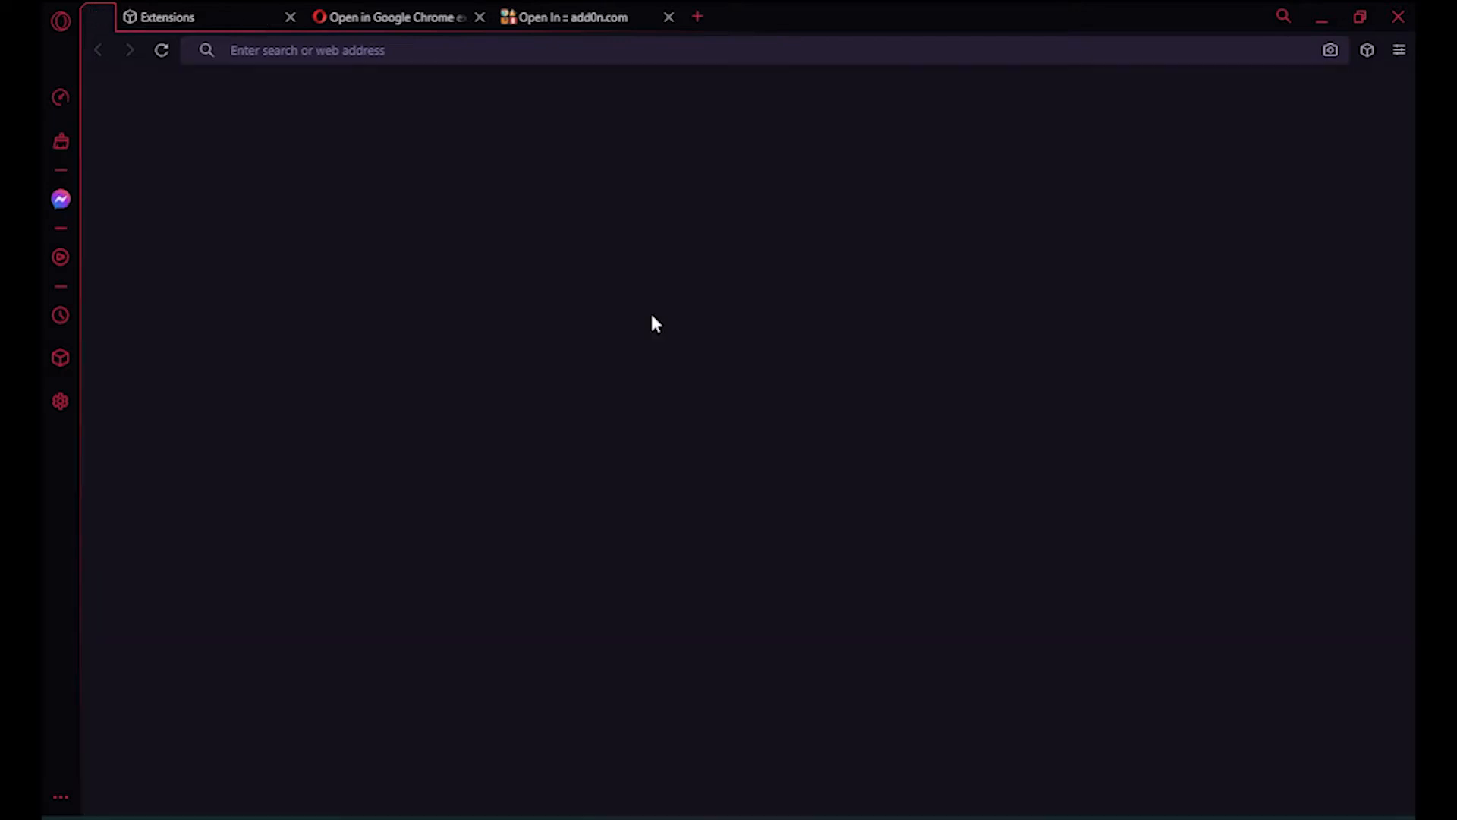
- Close the 'Open in Google Chrome' and add0n.com tabs, keeping only Extensions
{"action": "left_click", "coordinate": [480, 16]}
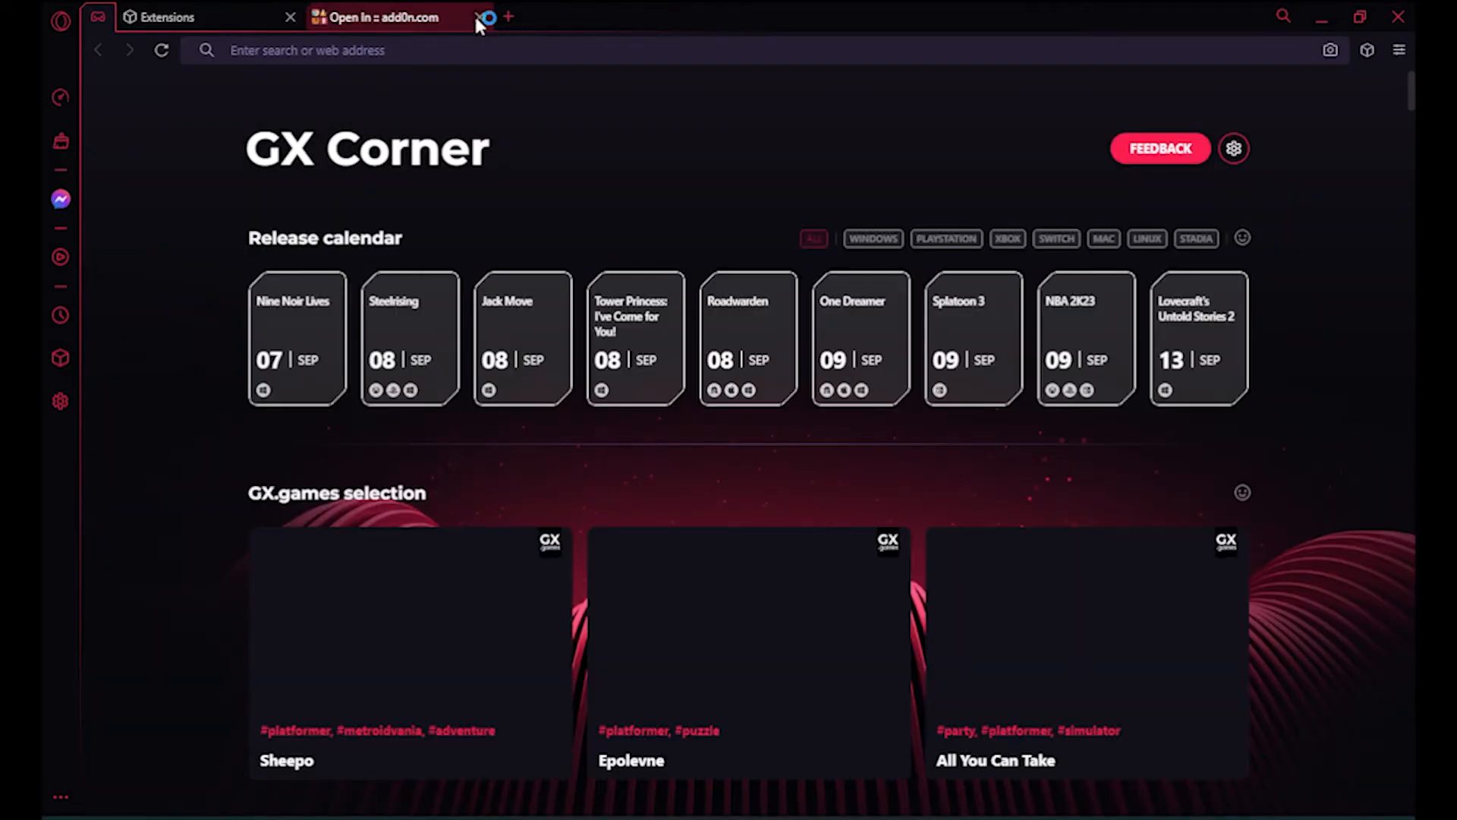
{"action": "left_click", "coordinate": [476, 17]}
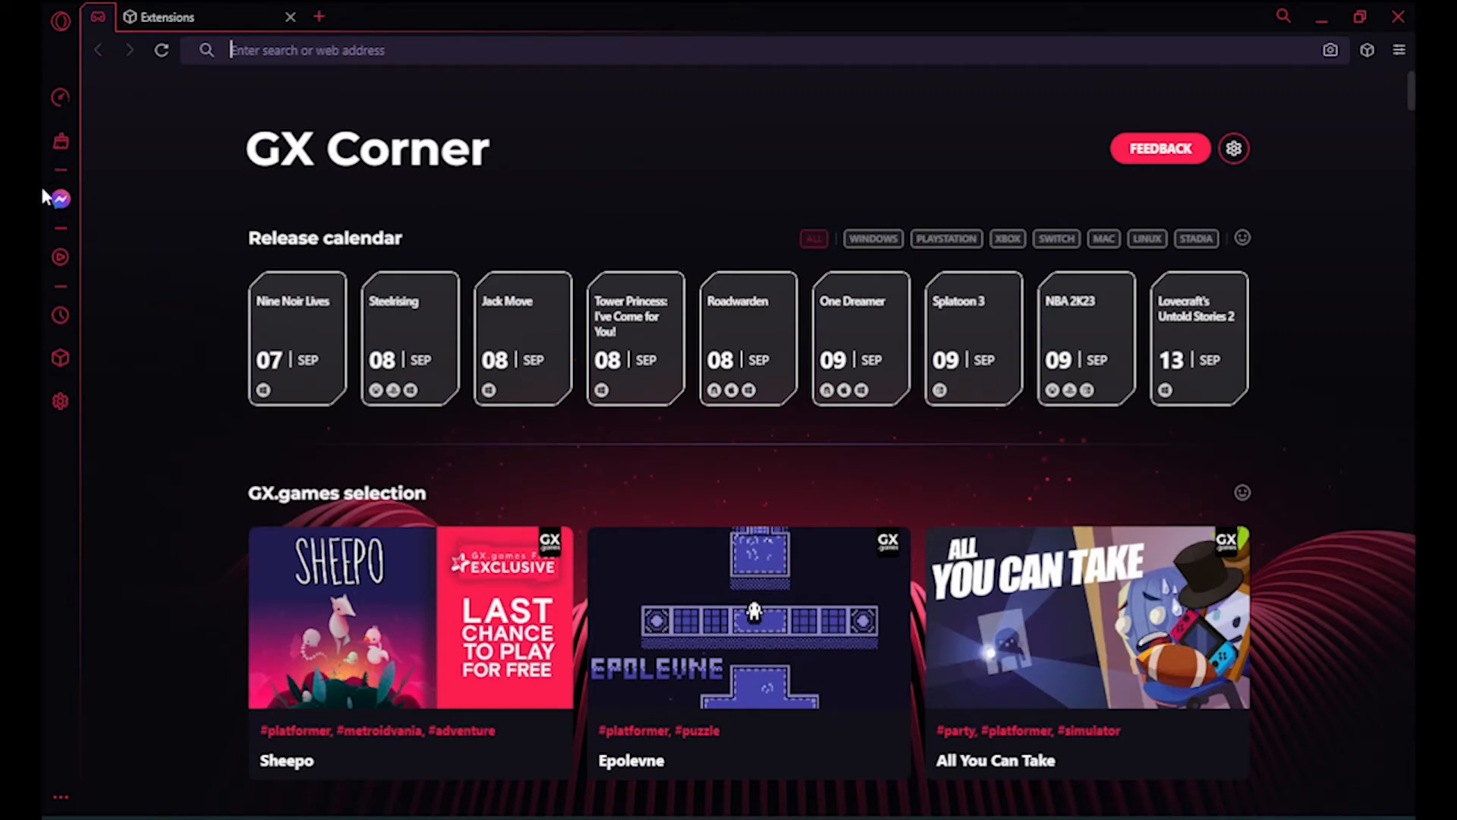
{"action": "mouse_move", "coordinate": [59, 401]}
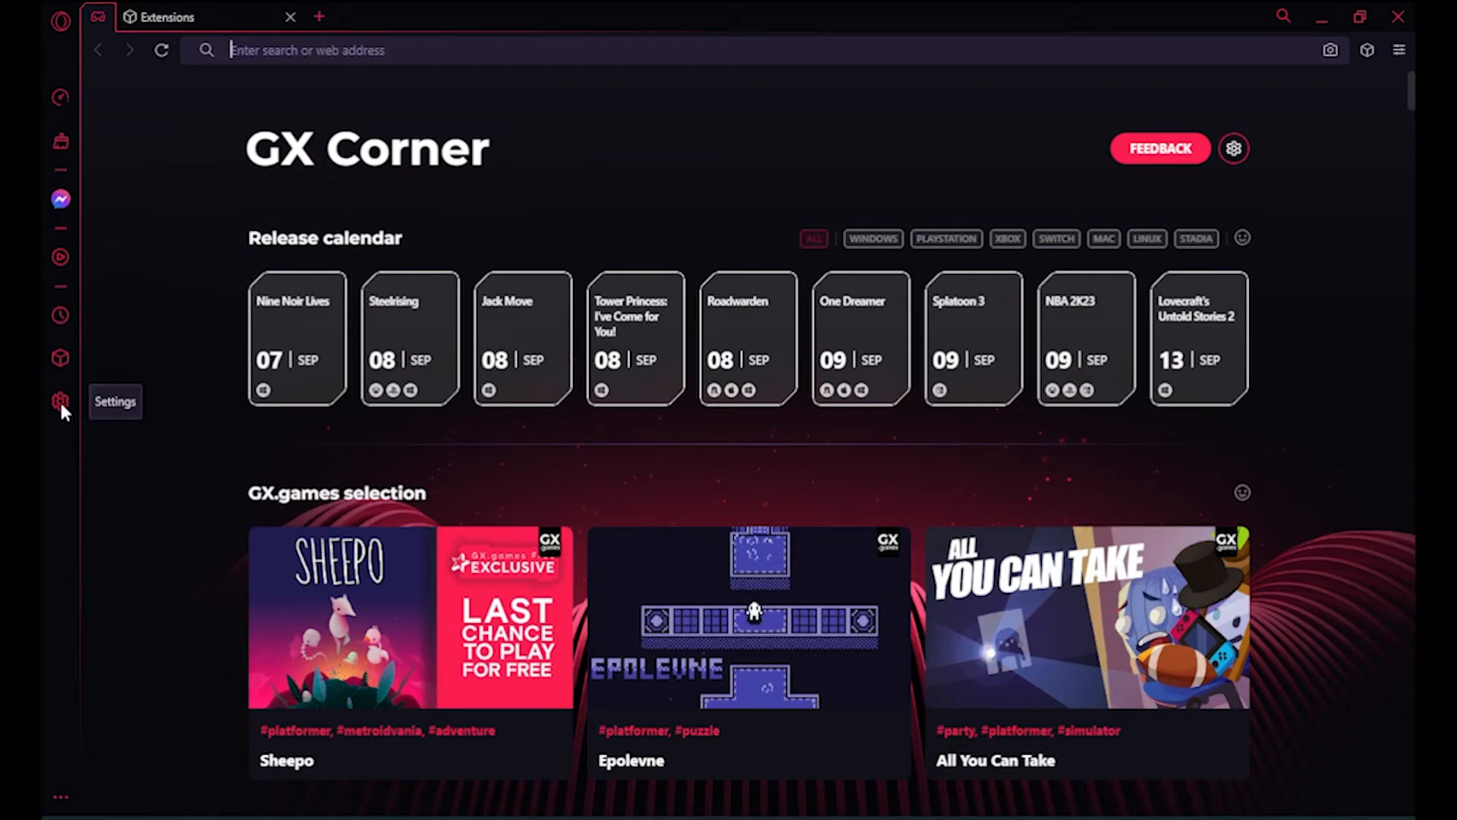
- Go from Settings down to the Sidebar section and open Manage sidebar
{"action": "left_click", "coordinate": [61, 401]}
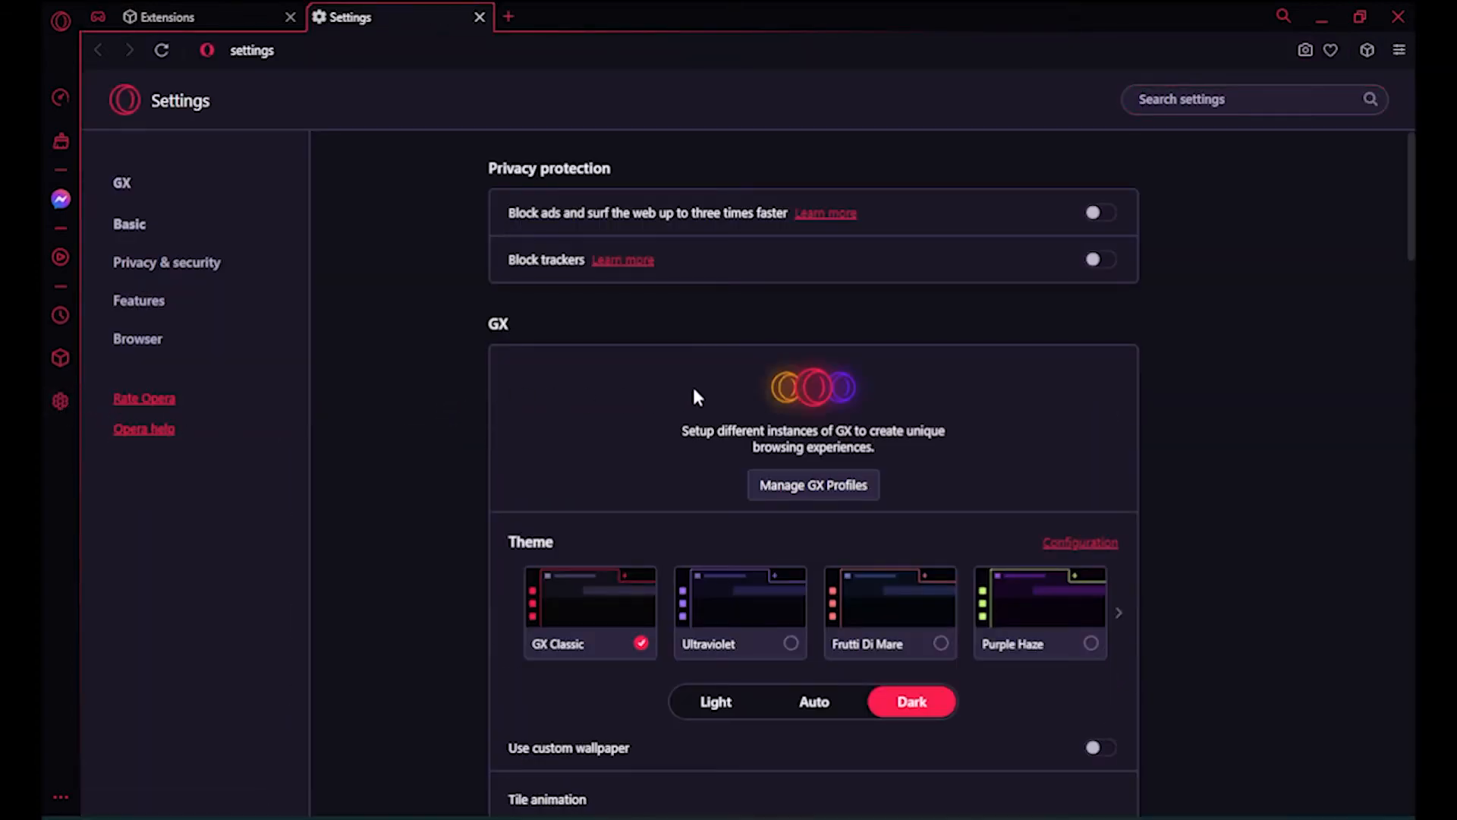
{"action": "scroll", "scroll_direction": "down", "scroll_amount": 3}
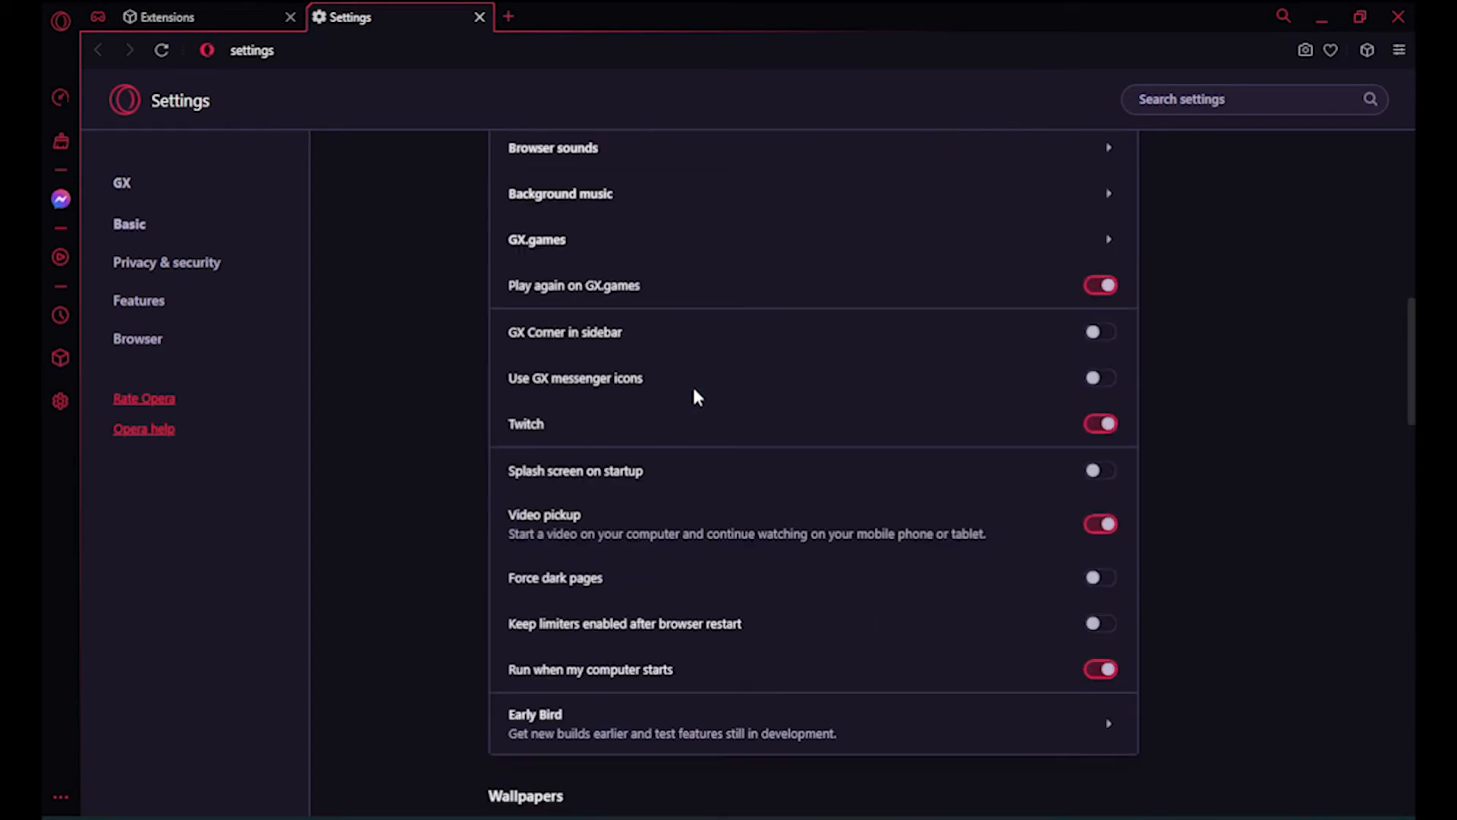
{"action": "scroll", "scroll_direction": "down", "scroll_amount": 3}
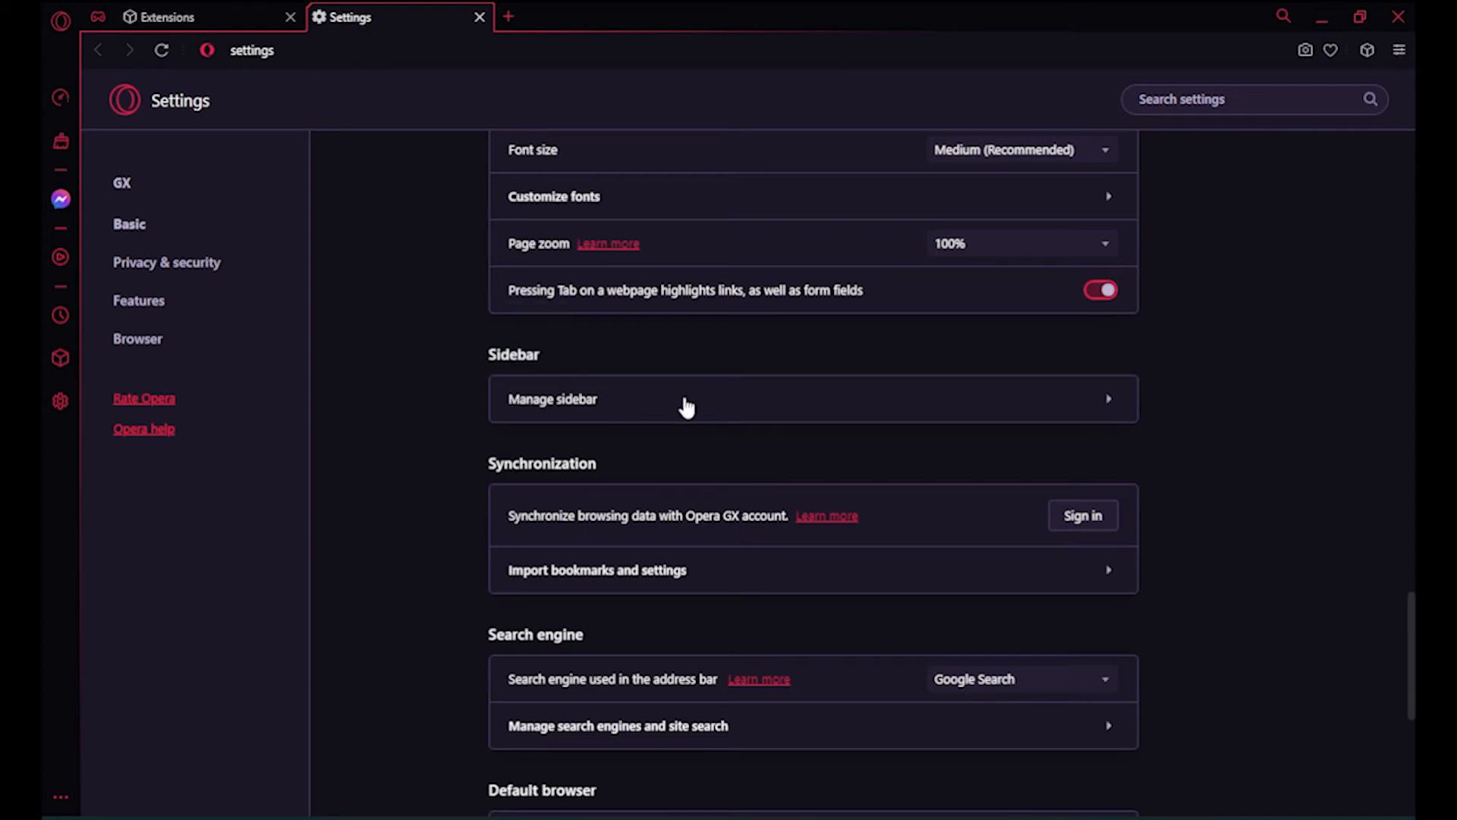
{"action": "left_click", "coordinate": [551, 398]}
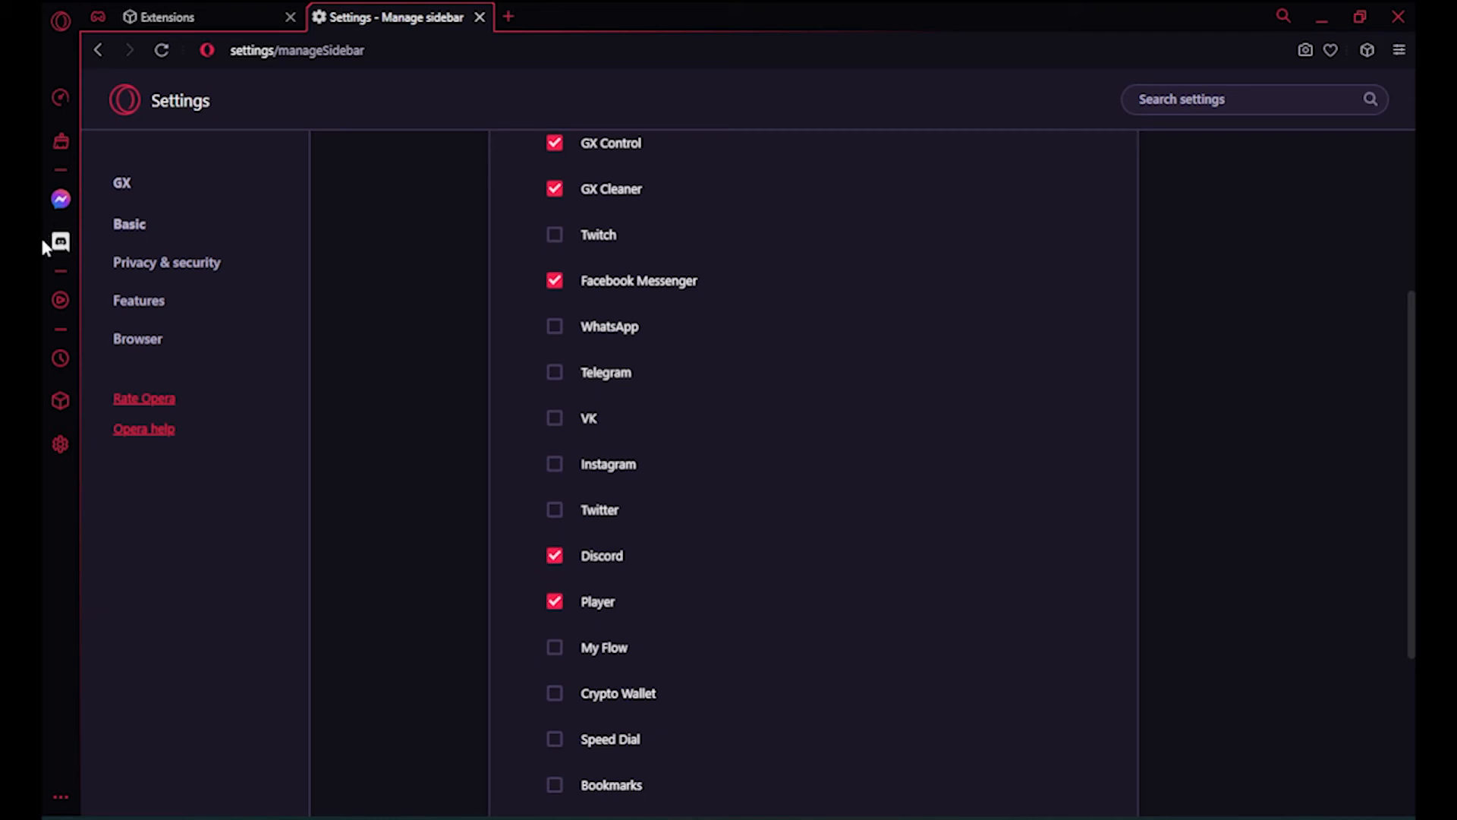
{"action": "mouse_move", "coordinate": [59, 242]}
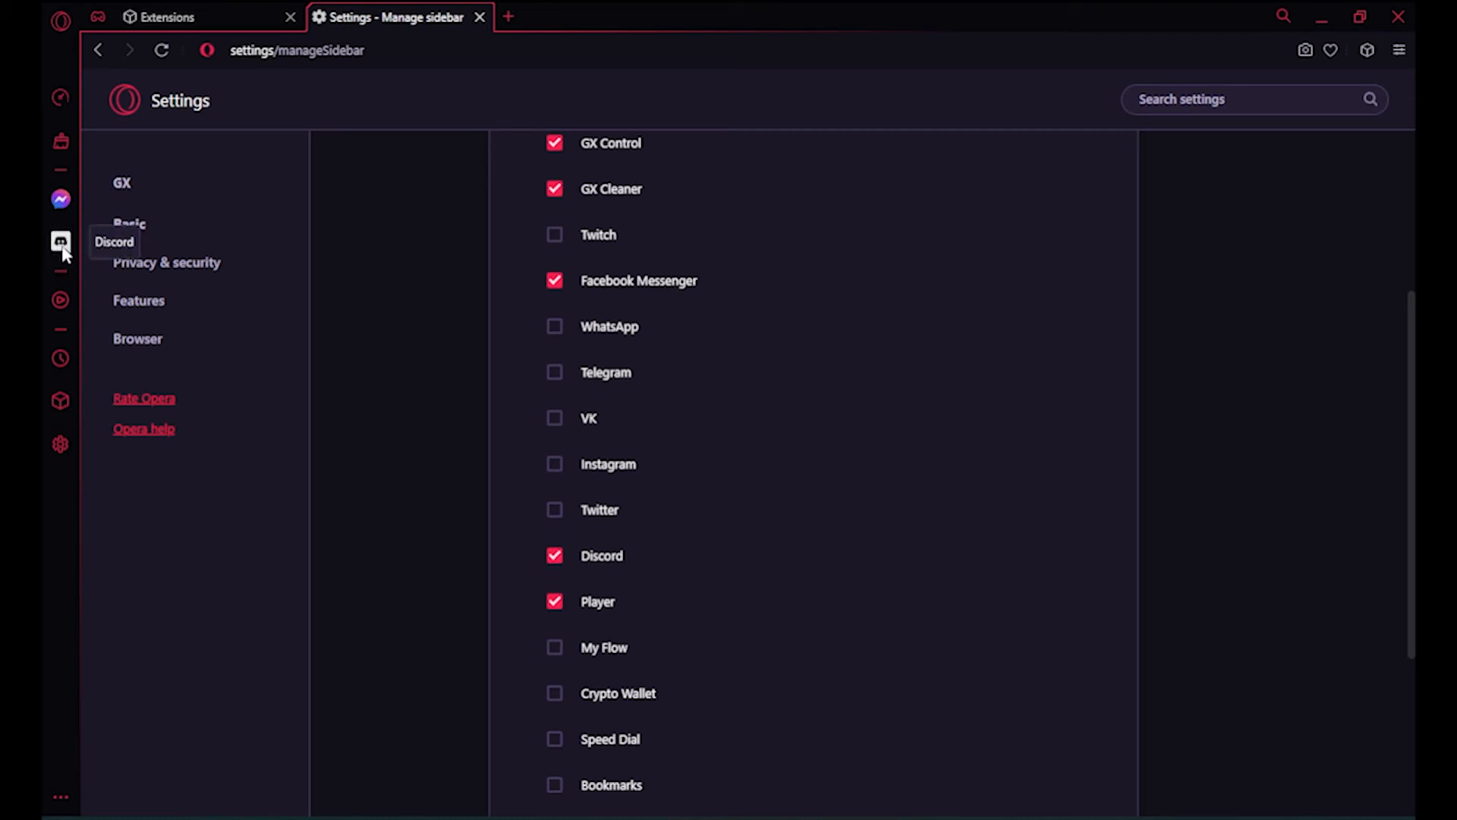
- Open the Discord panel from its new sidebar icon
{"action": "left_click", "coordinate": [60, 243]}
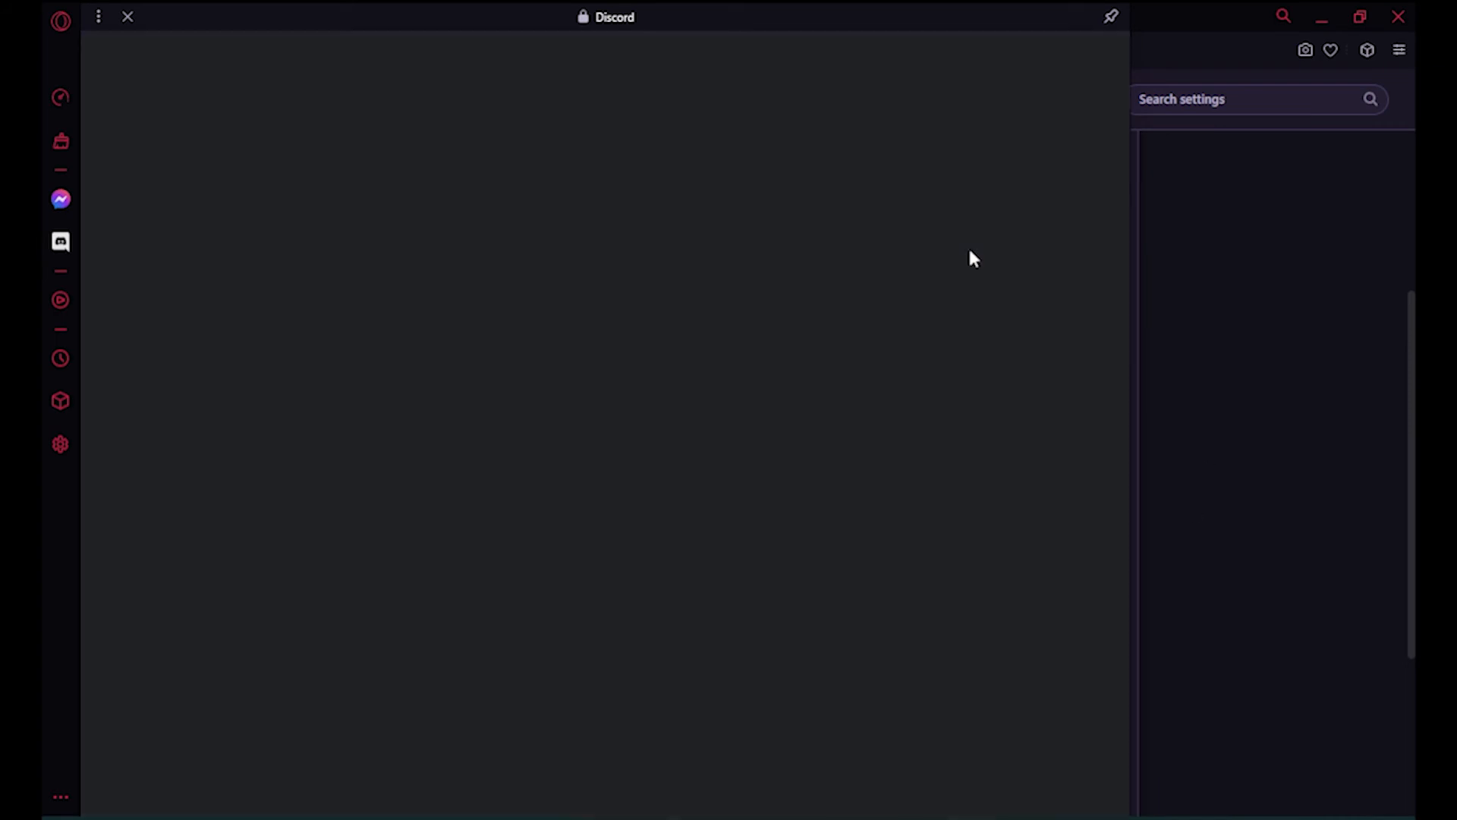